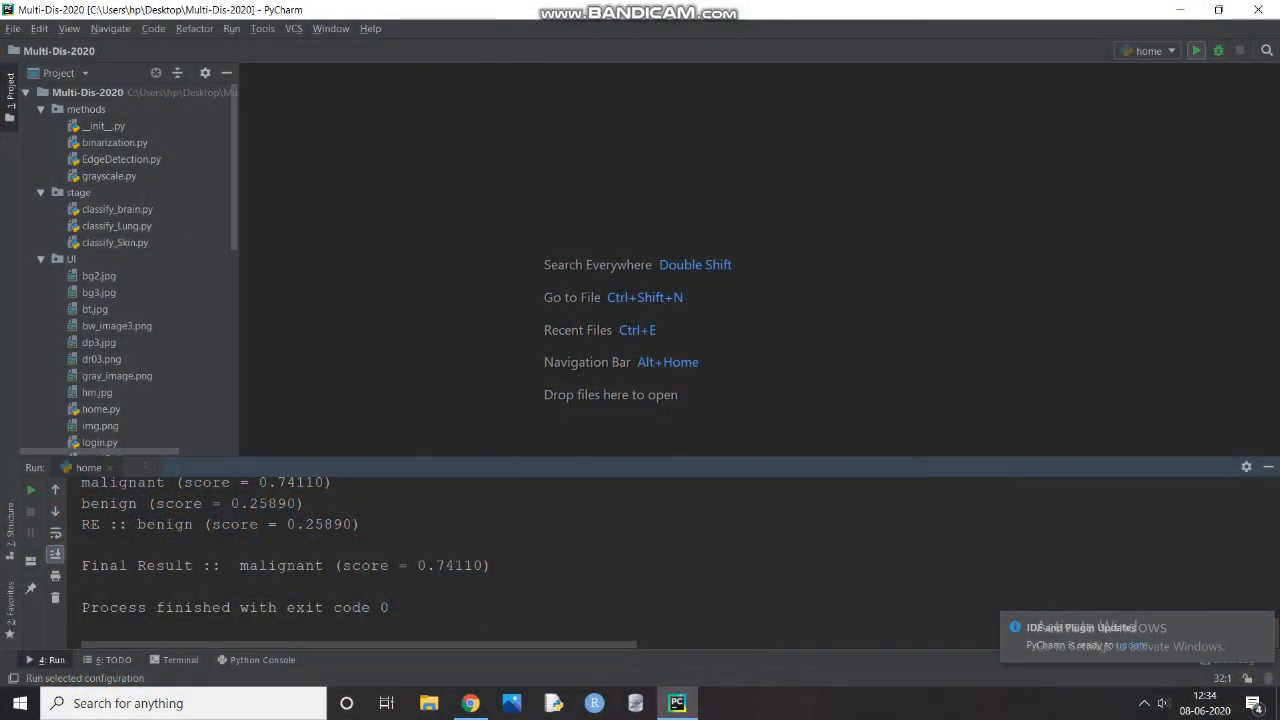
mouse_move(1196, 50)
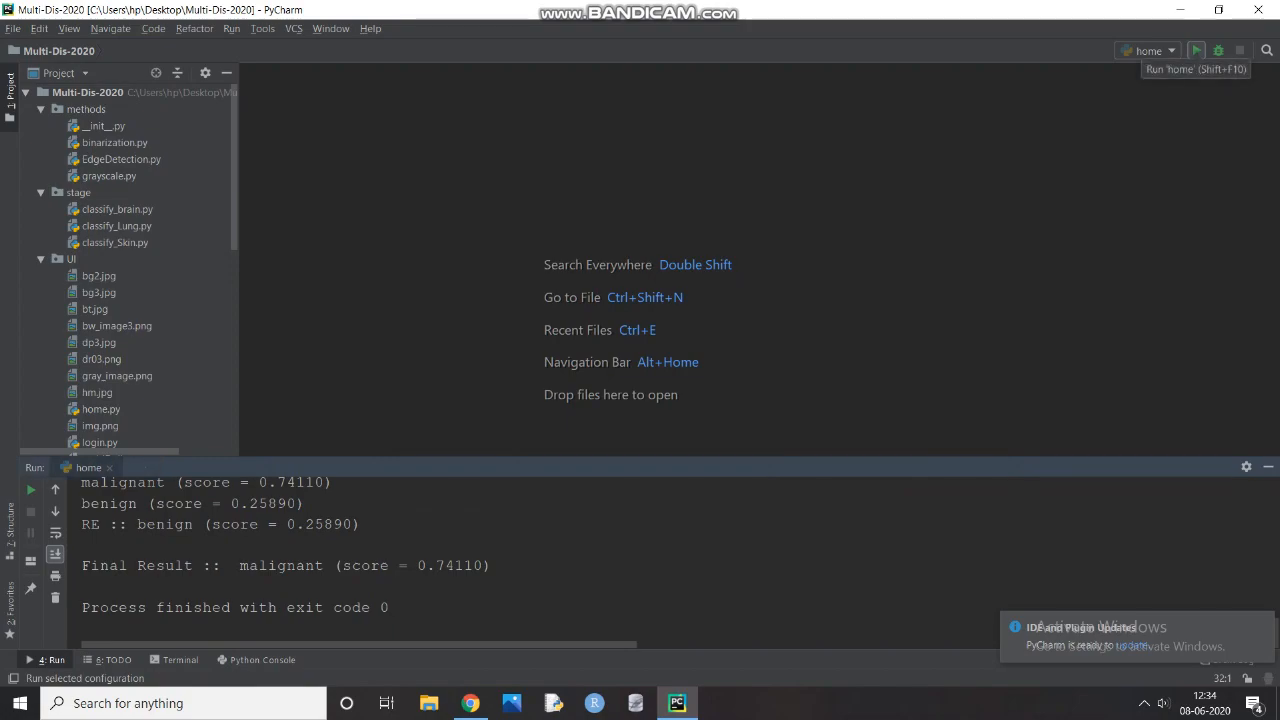
Run home.py from PyCharm to launch the app's login form.
left_click(1196, 50)
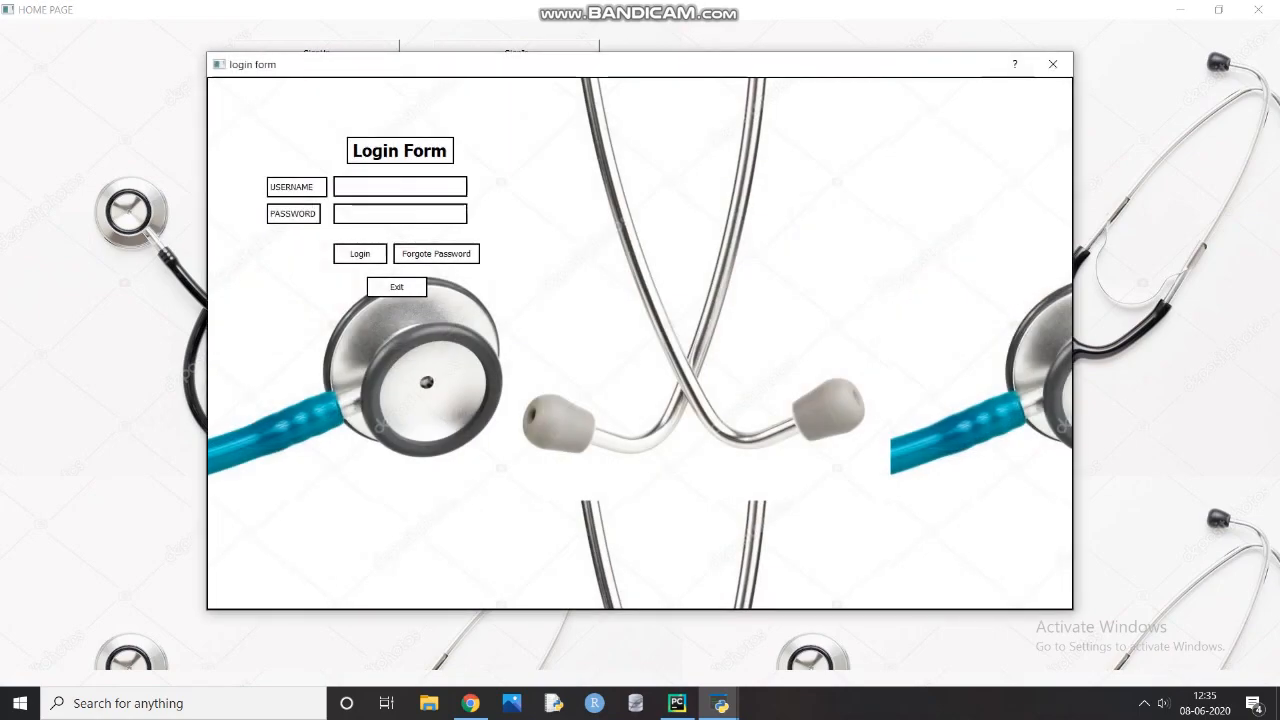
Log in with username 'seri' to reach the main menu of detection options.
type("seri")
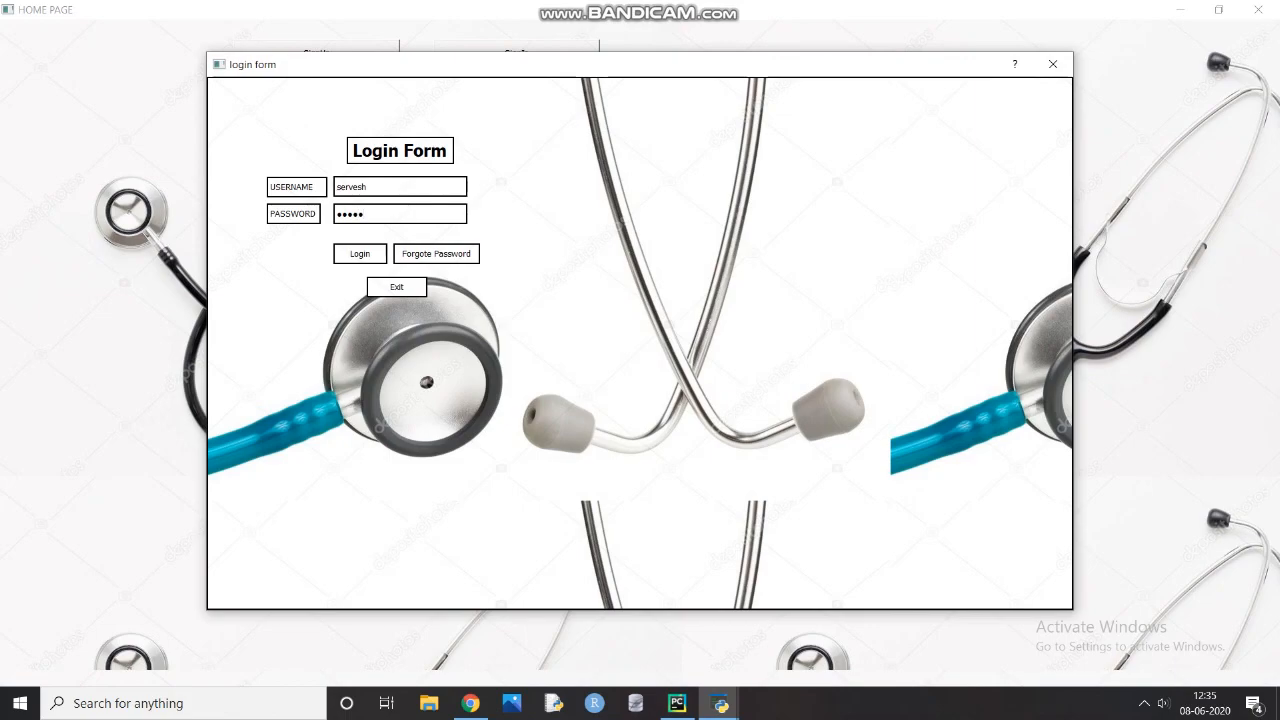
left_click(360, 252)
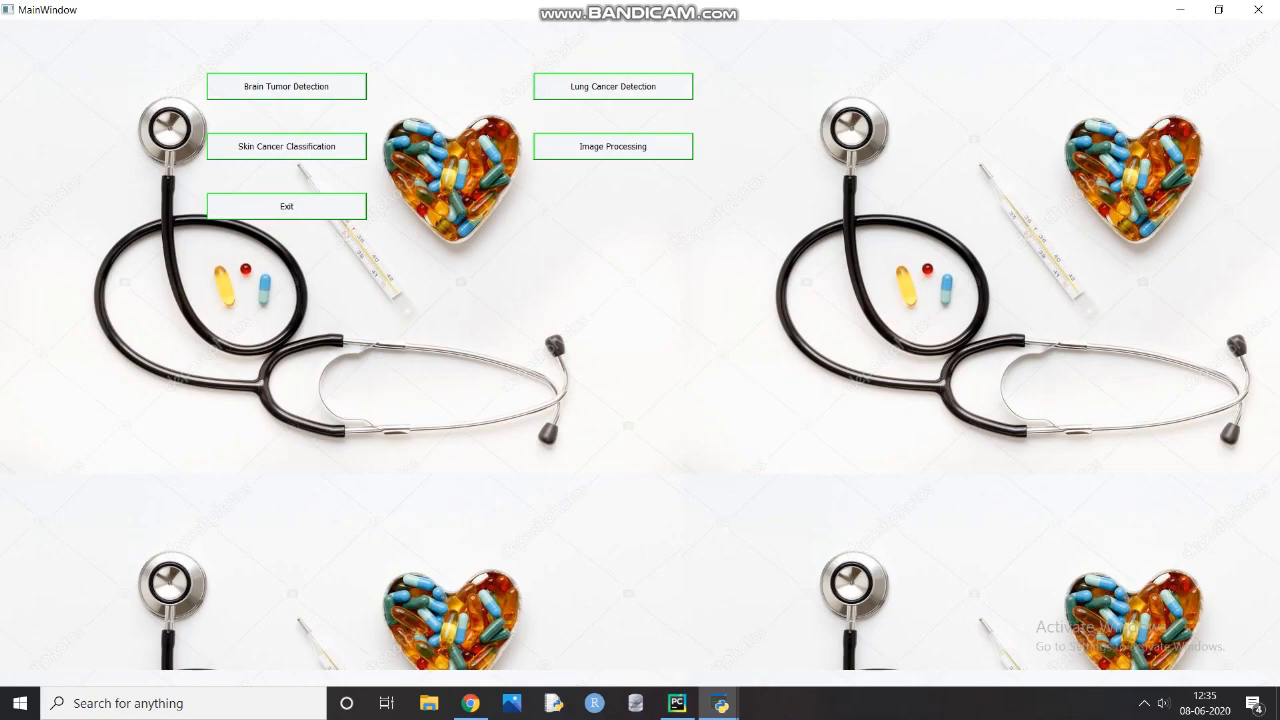
Start brain tumor detection and browse the brain scan dataset folder for an image.
left_click(286, 86)
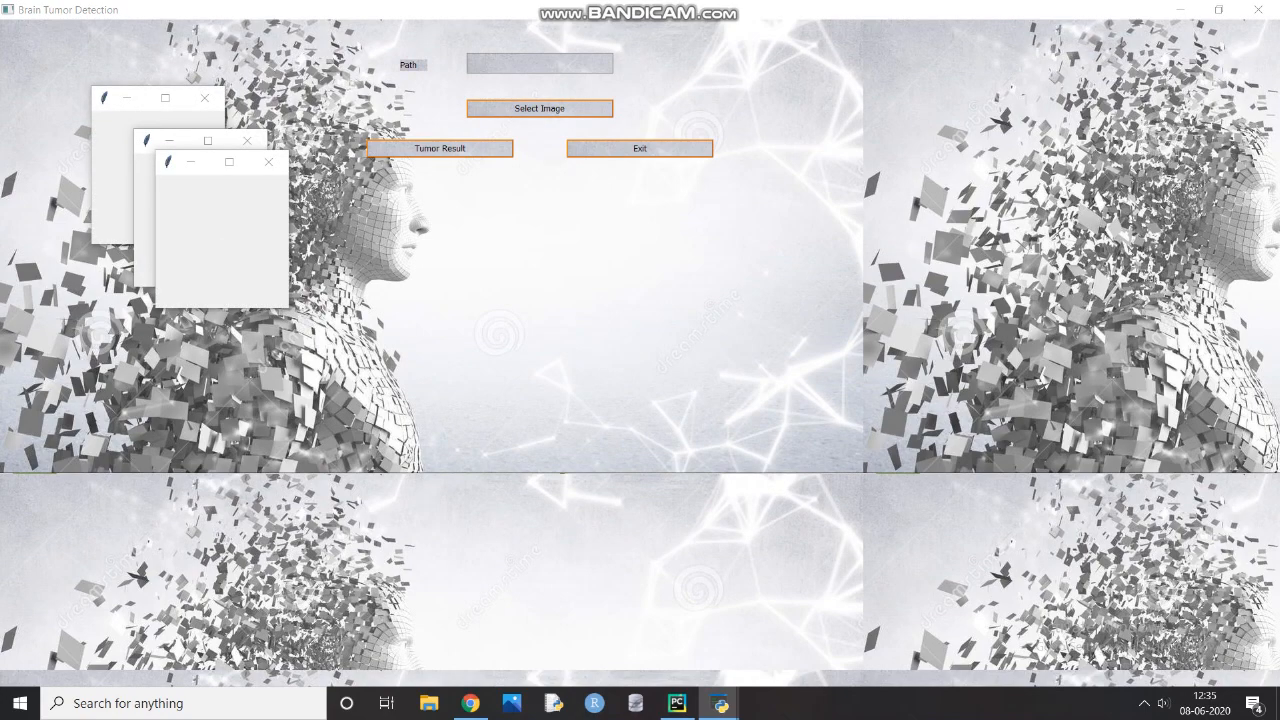
left_click(540, 108)
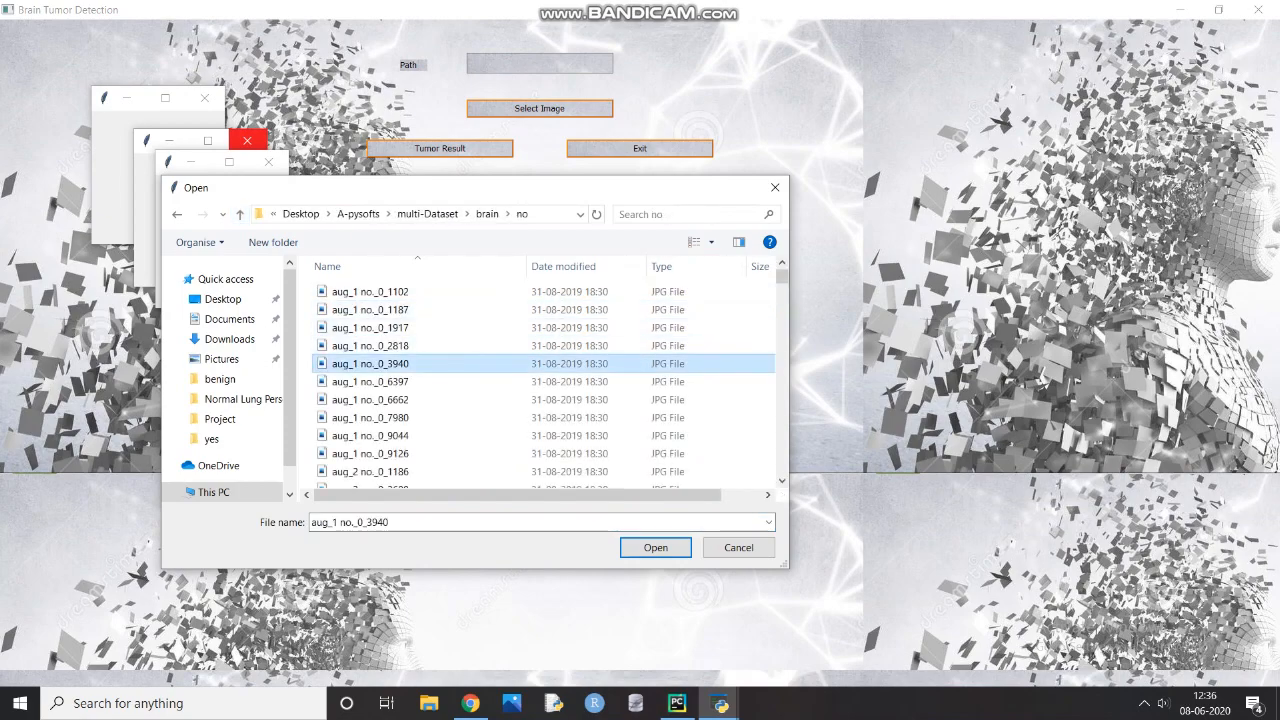
Load the chosen brain scan, view the no-tumor score 0.99265 and prevention tips, then return to the menu.
left_click(656, 548)
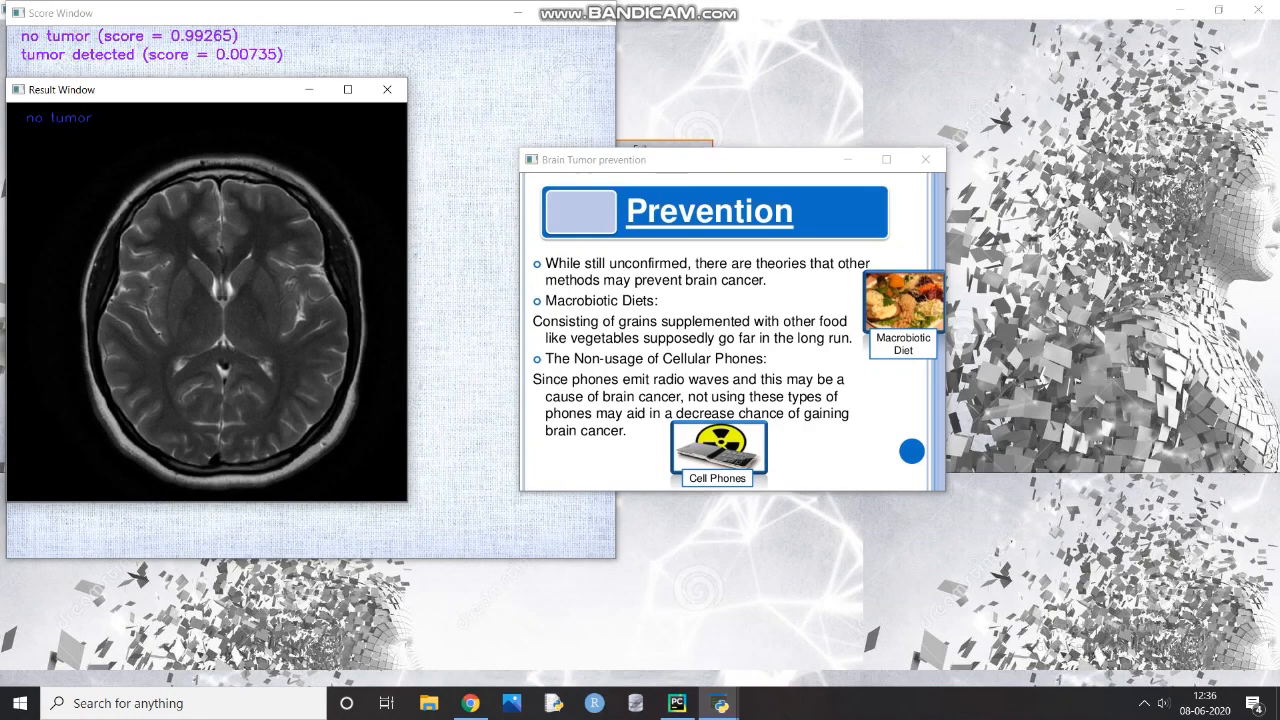
left_click_drag(596, 160, 456, 196)
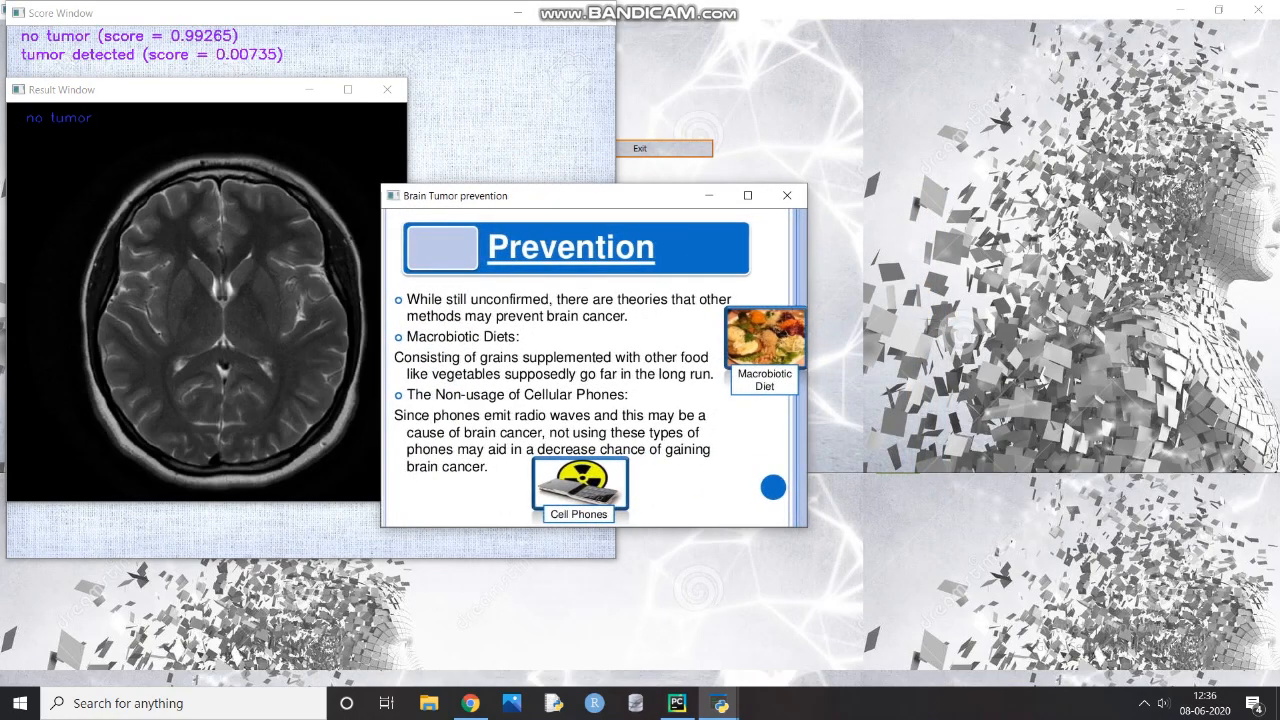
left_click(388, 88)
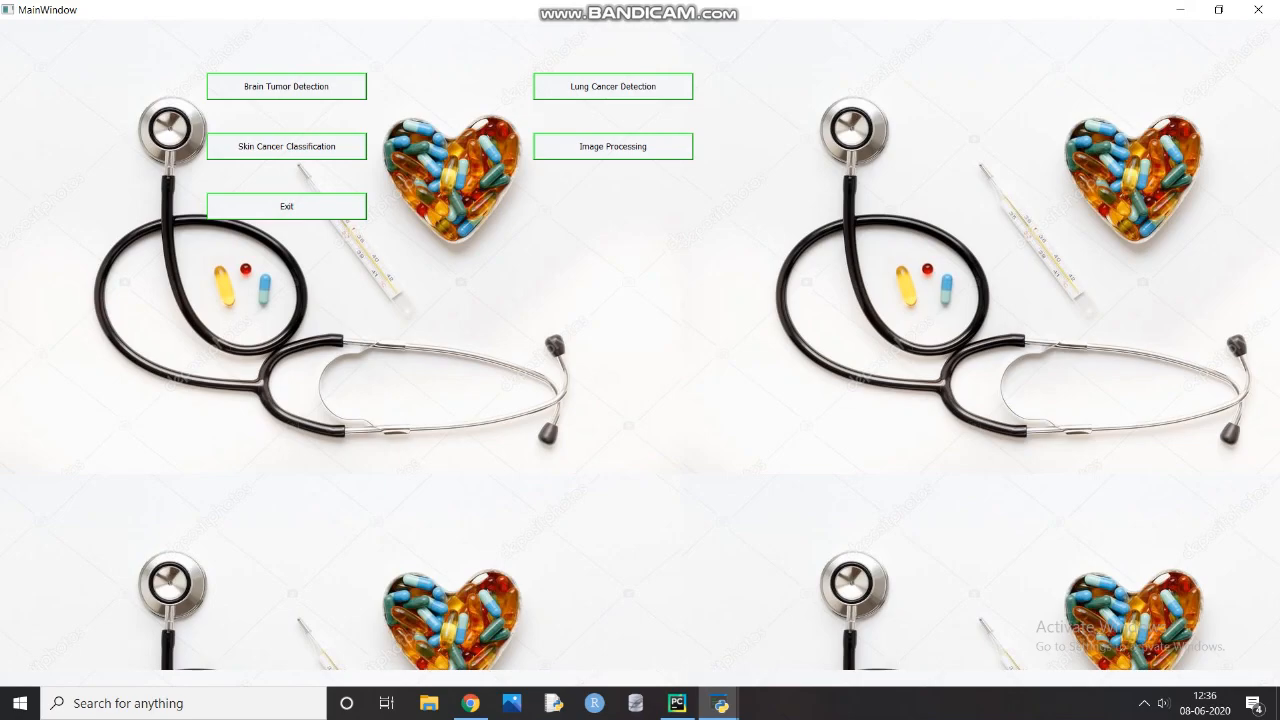
left_click(286, 146)
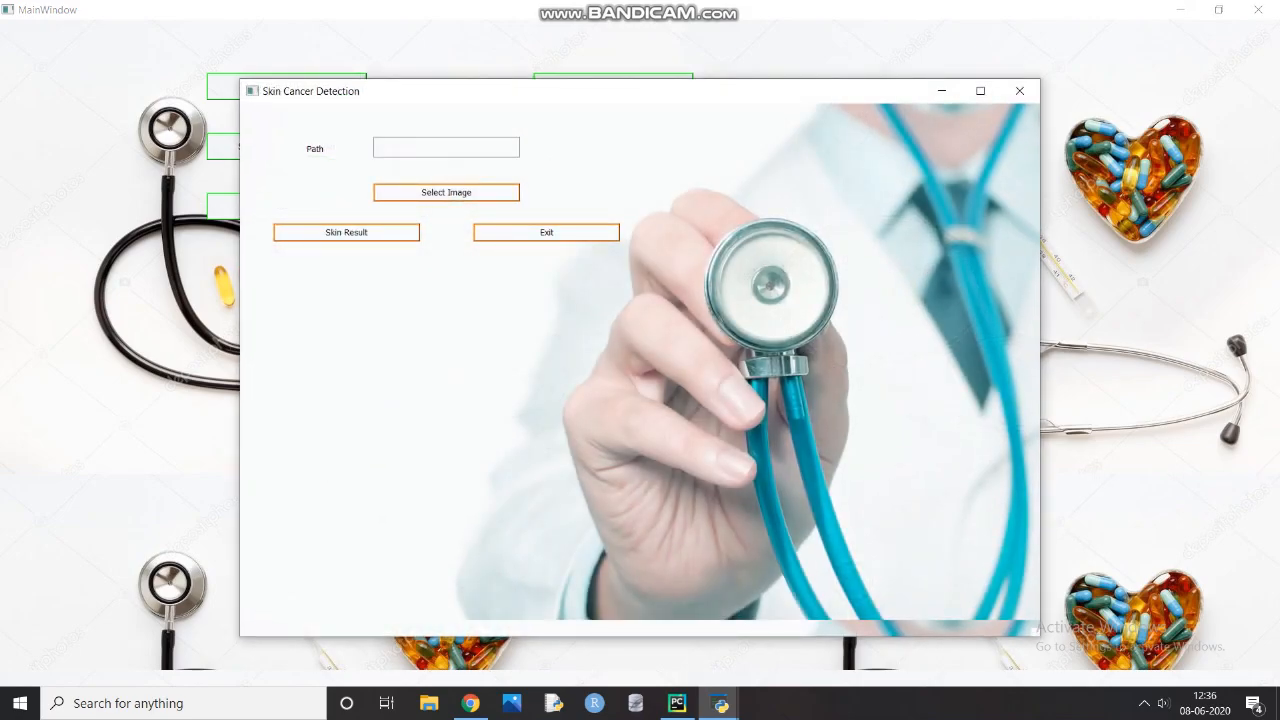
left_click(980, 92)
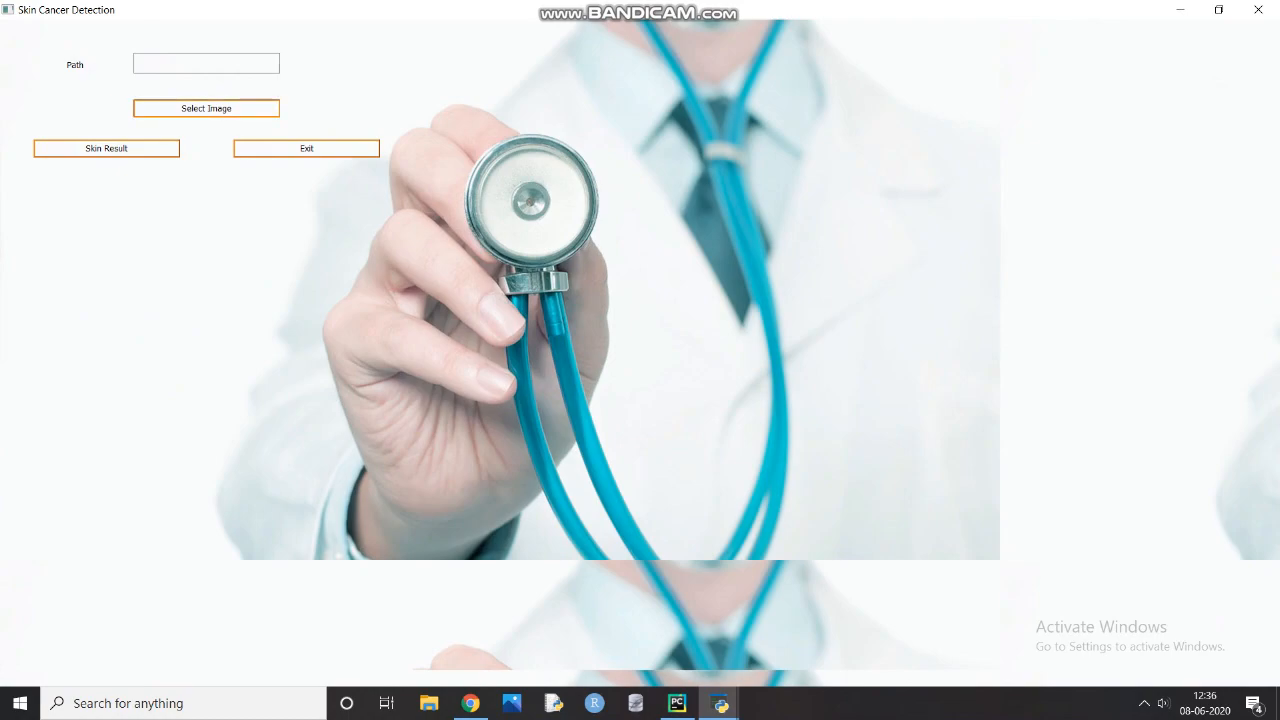
left_click(206, 108)
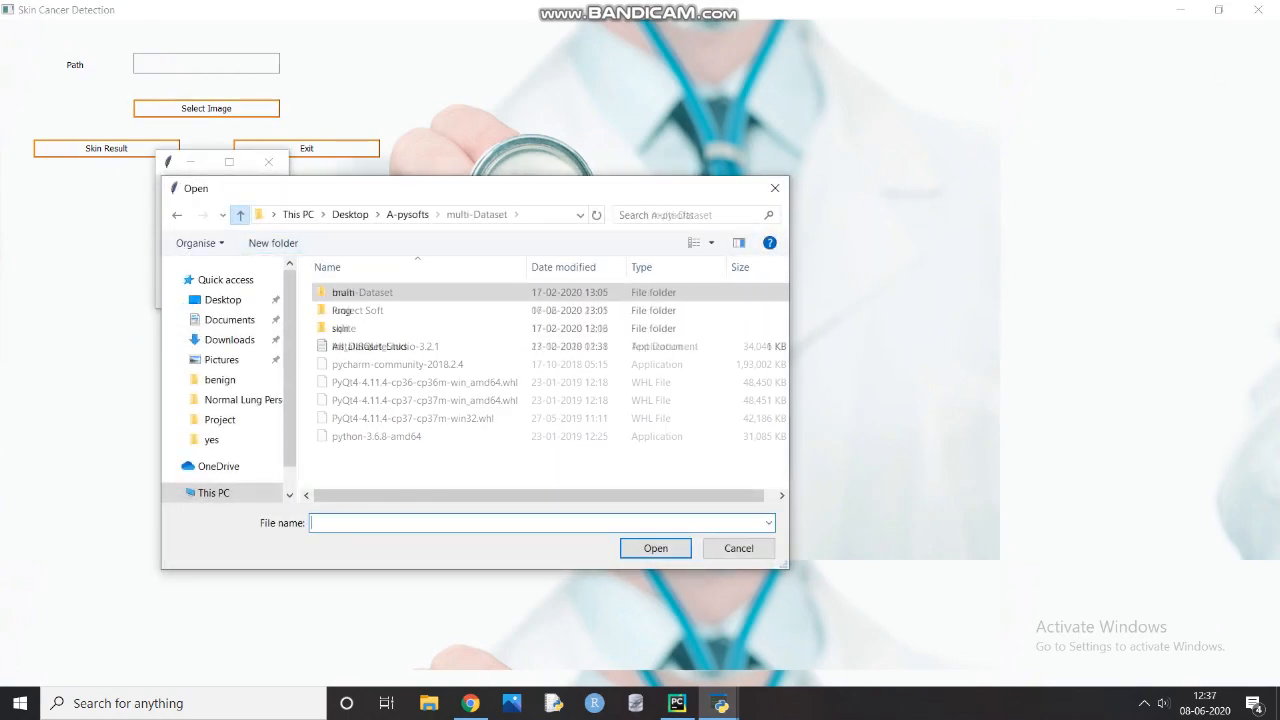
left_click(240, 214)
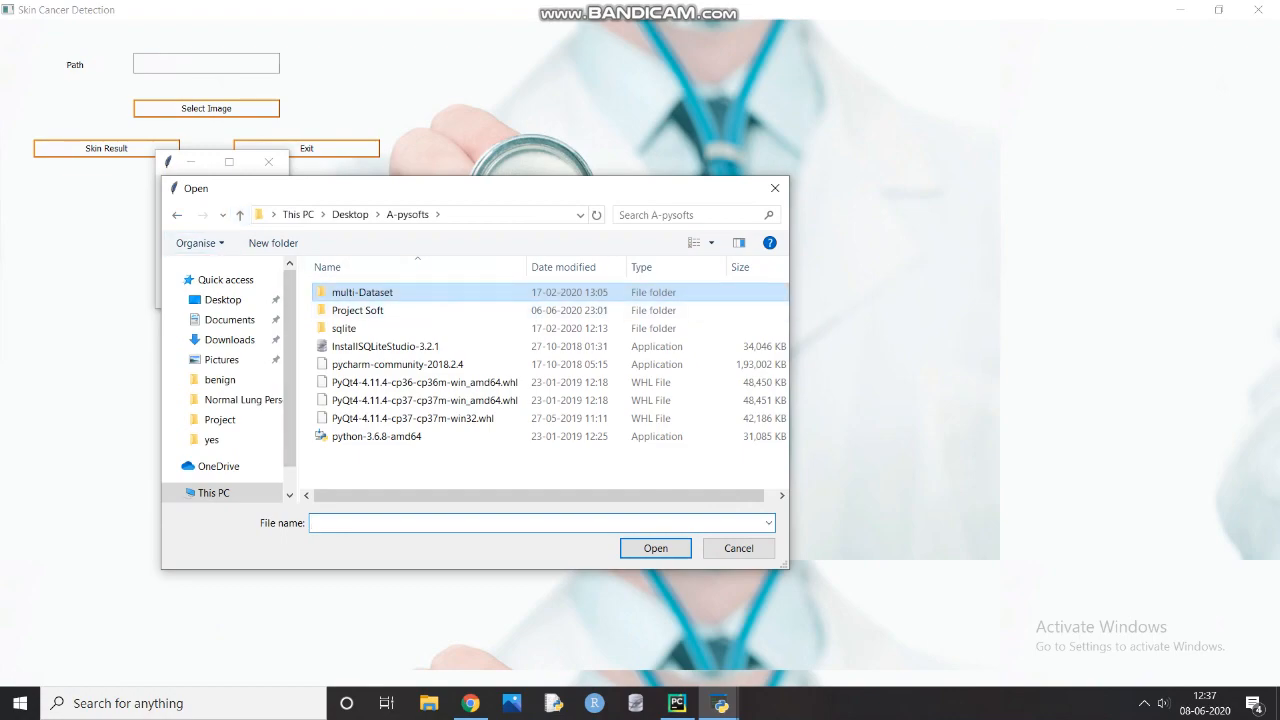
double_click(362, 292)
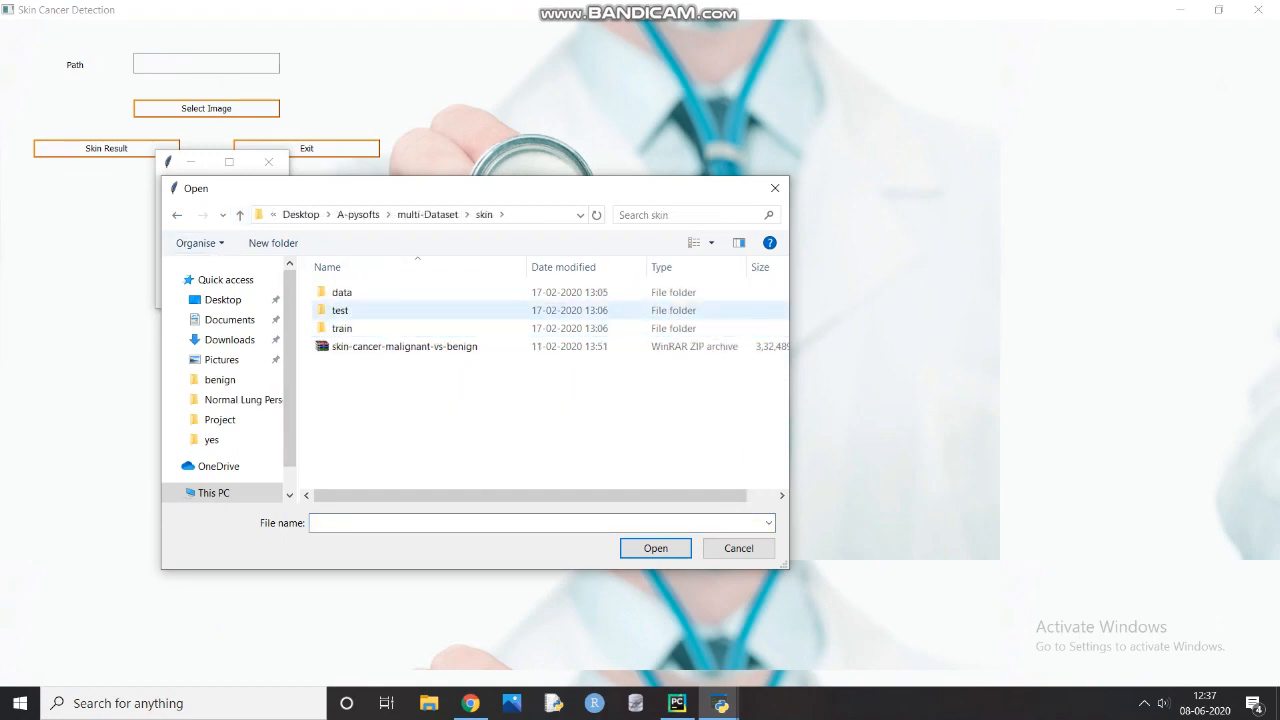
double_click(340, 310)
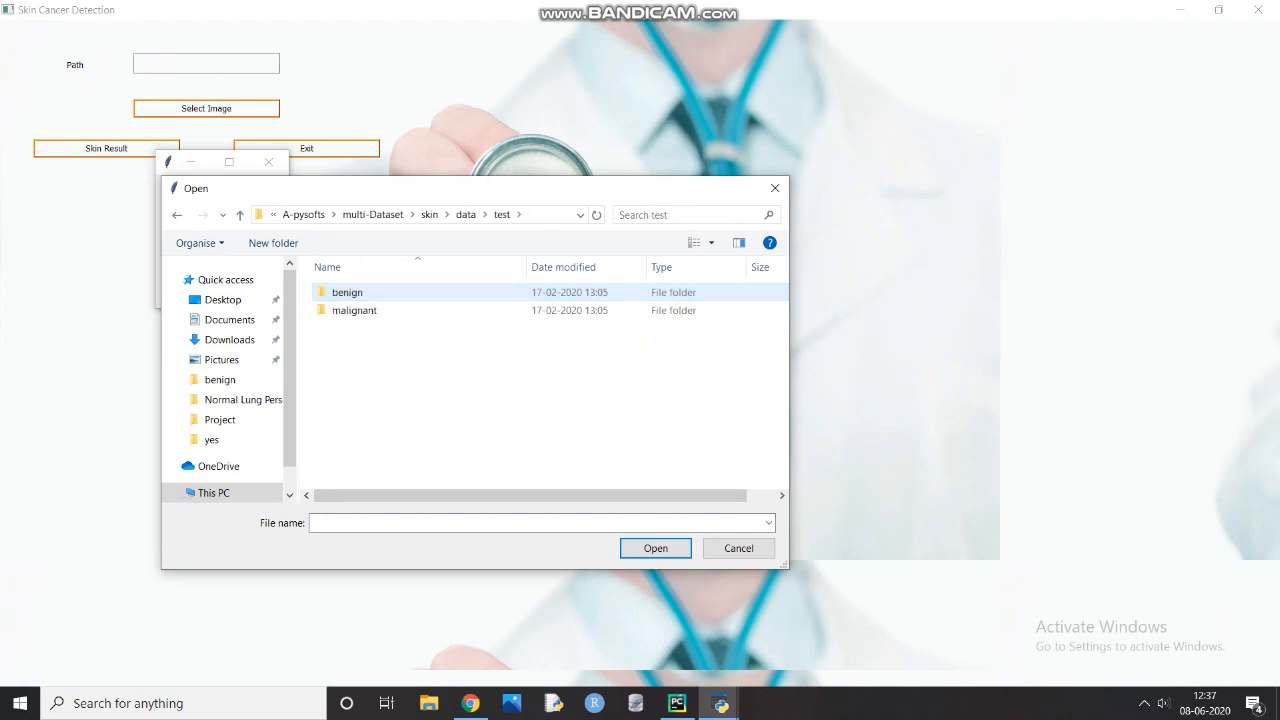
left_click(738, 548)
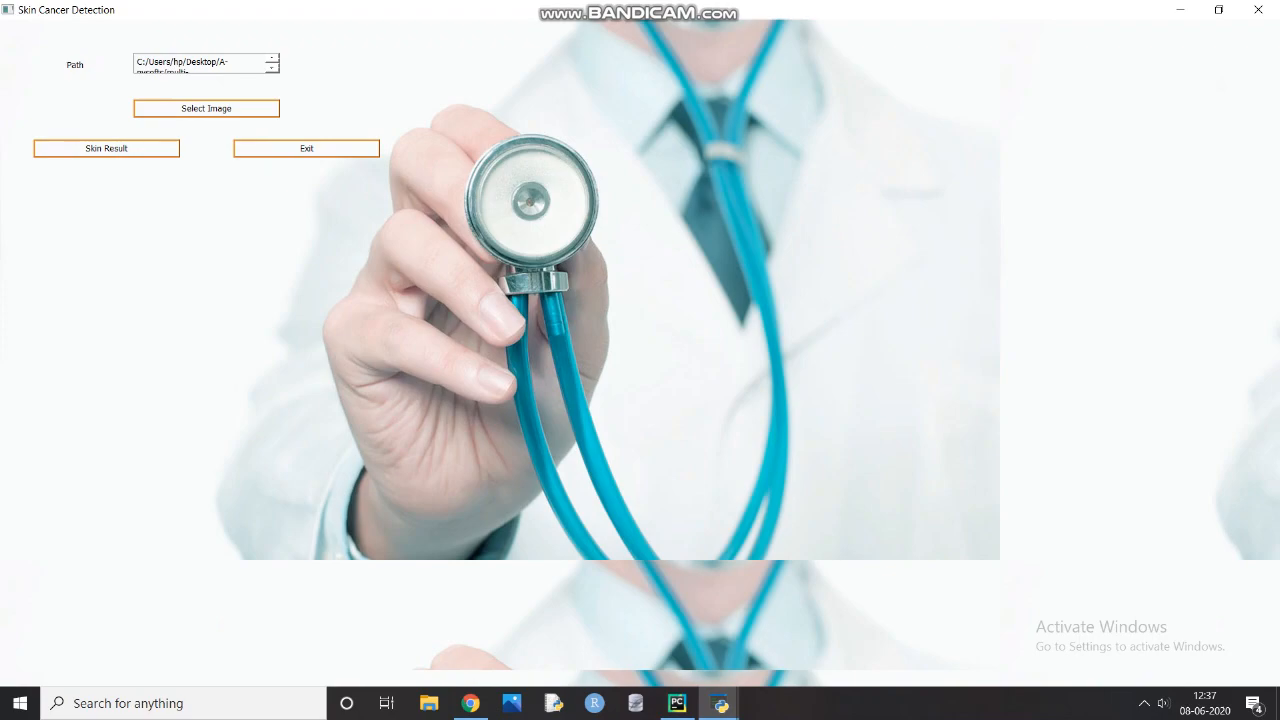
left_click(106, 148)
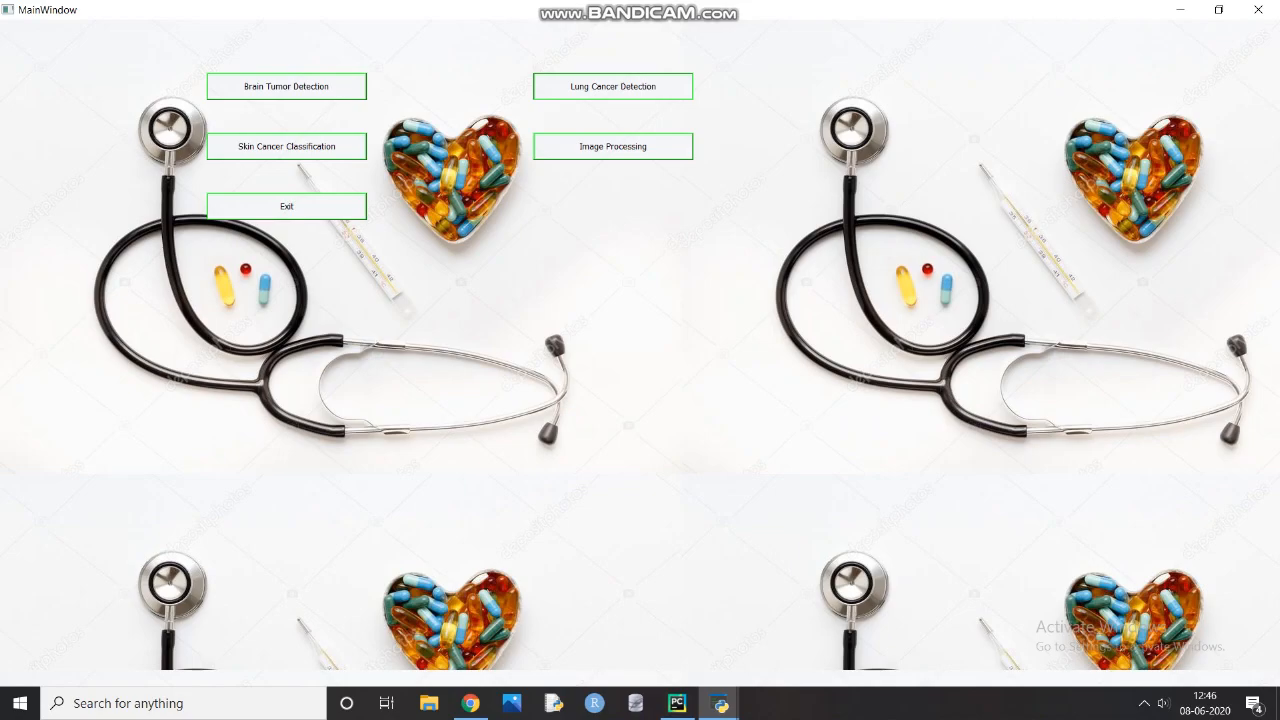
Analyse a lung CT scan full screen, getting a normal lung person result with stage scores and prevention points.
left_click(612, 86)
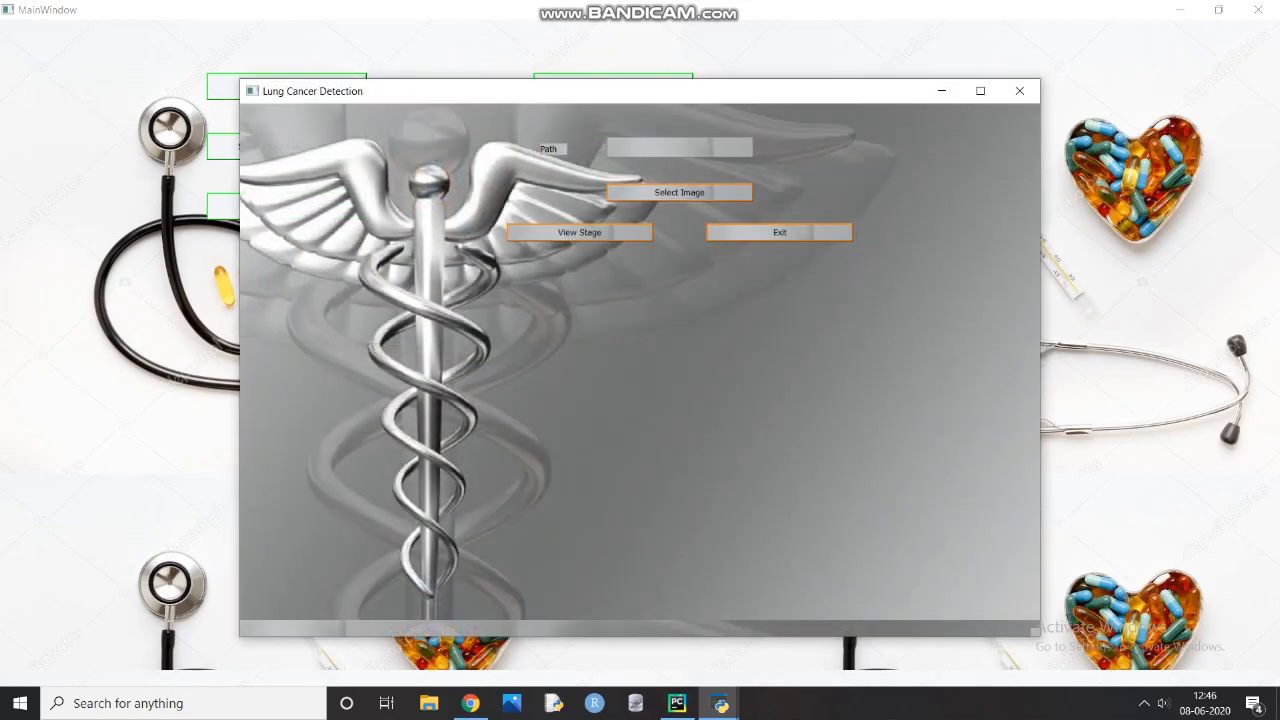
left_click(980, 90)
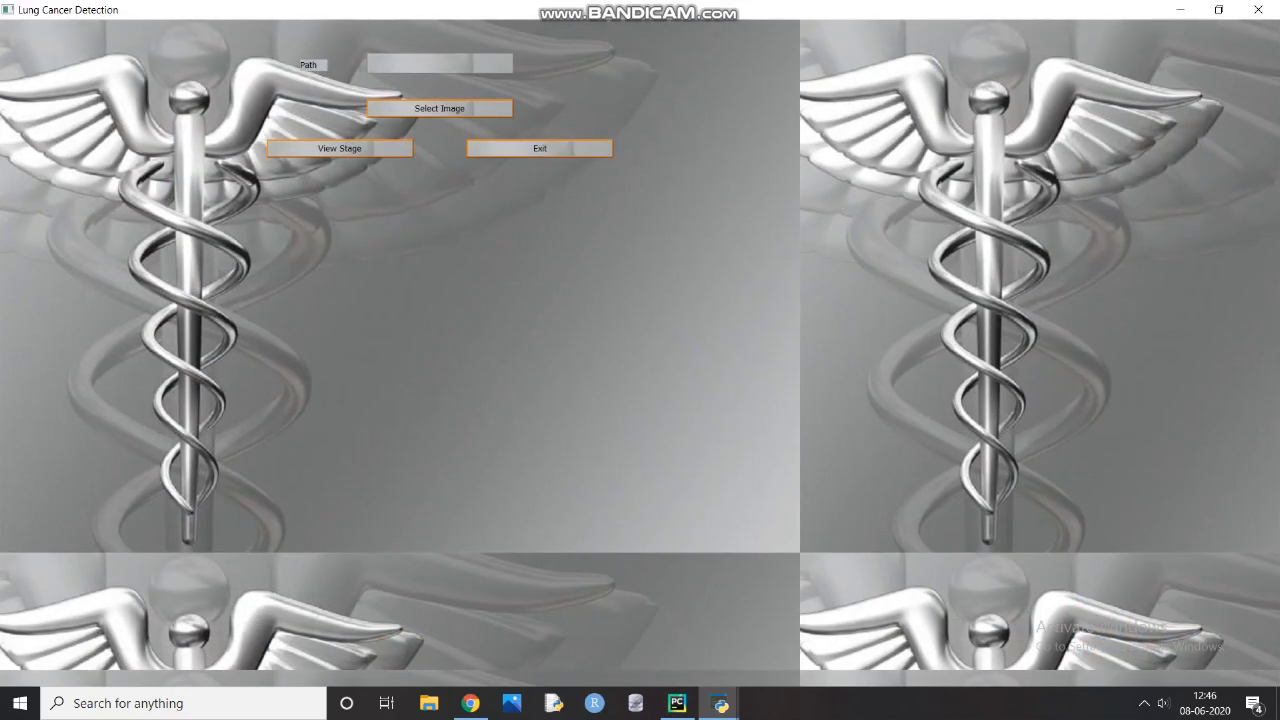
left_click(438, 108)
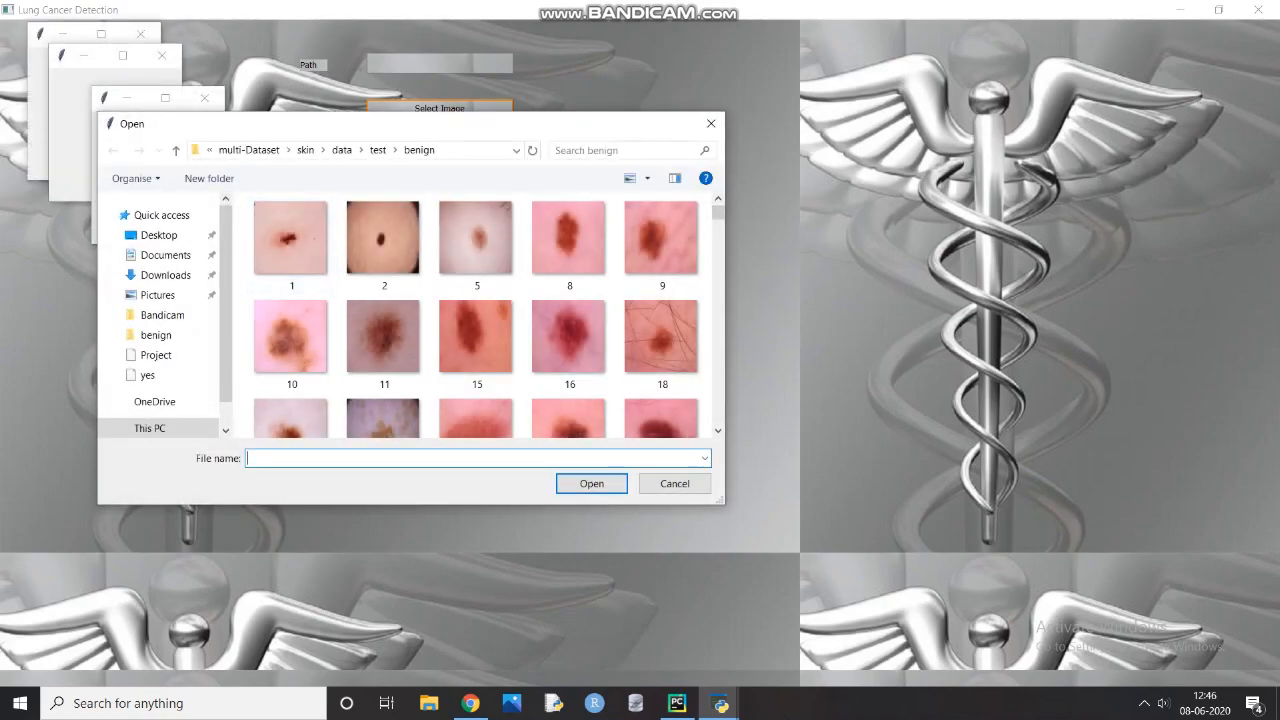
left_click(176, 150)
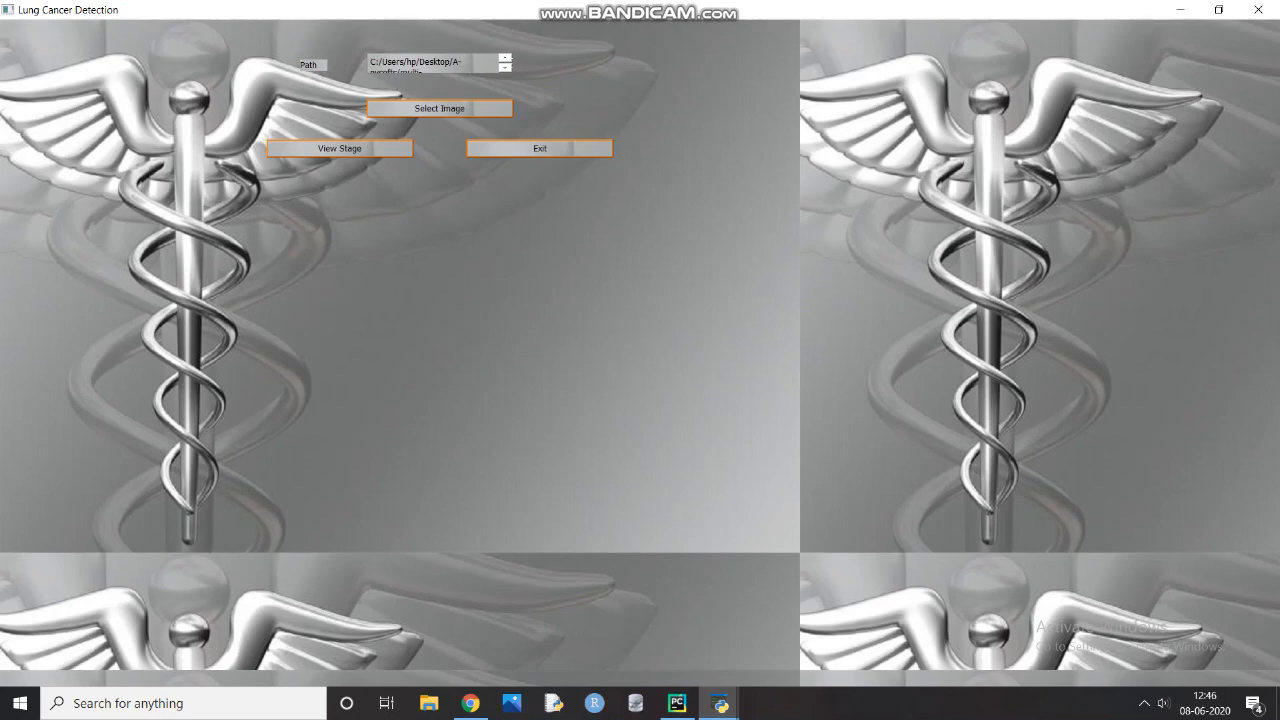
left_click(340, 148)
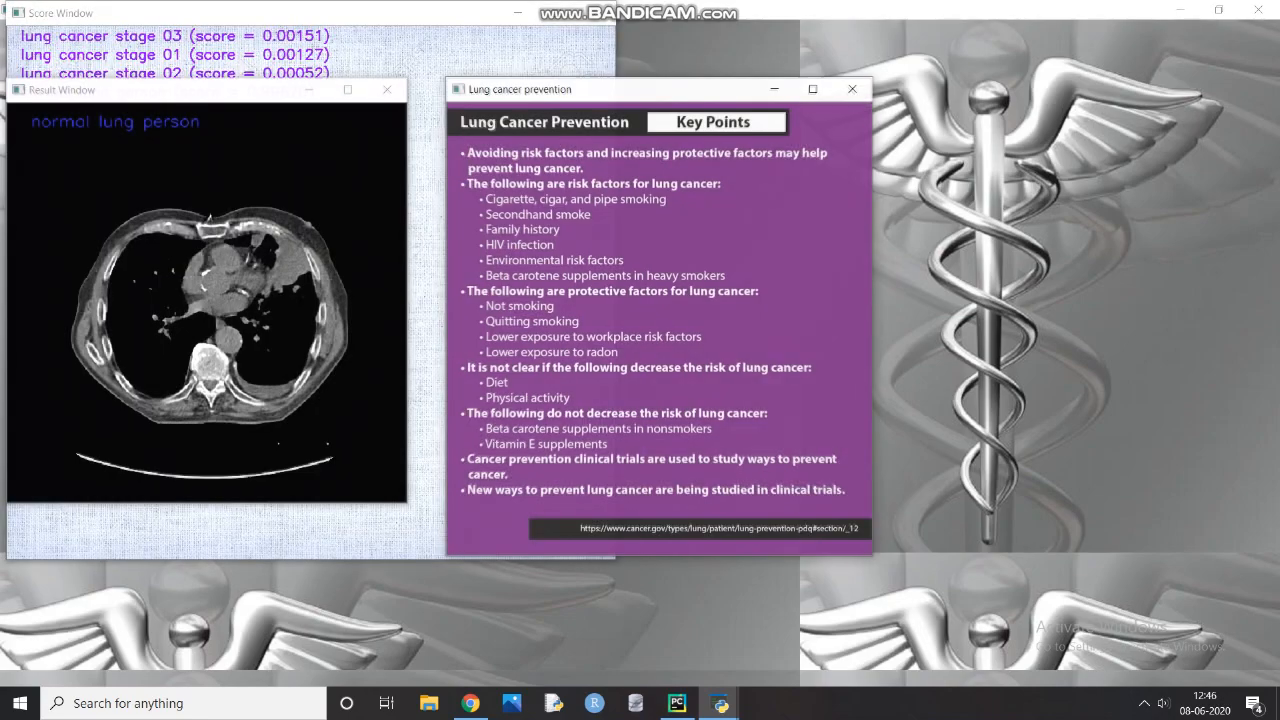